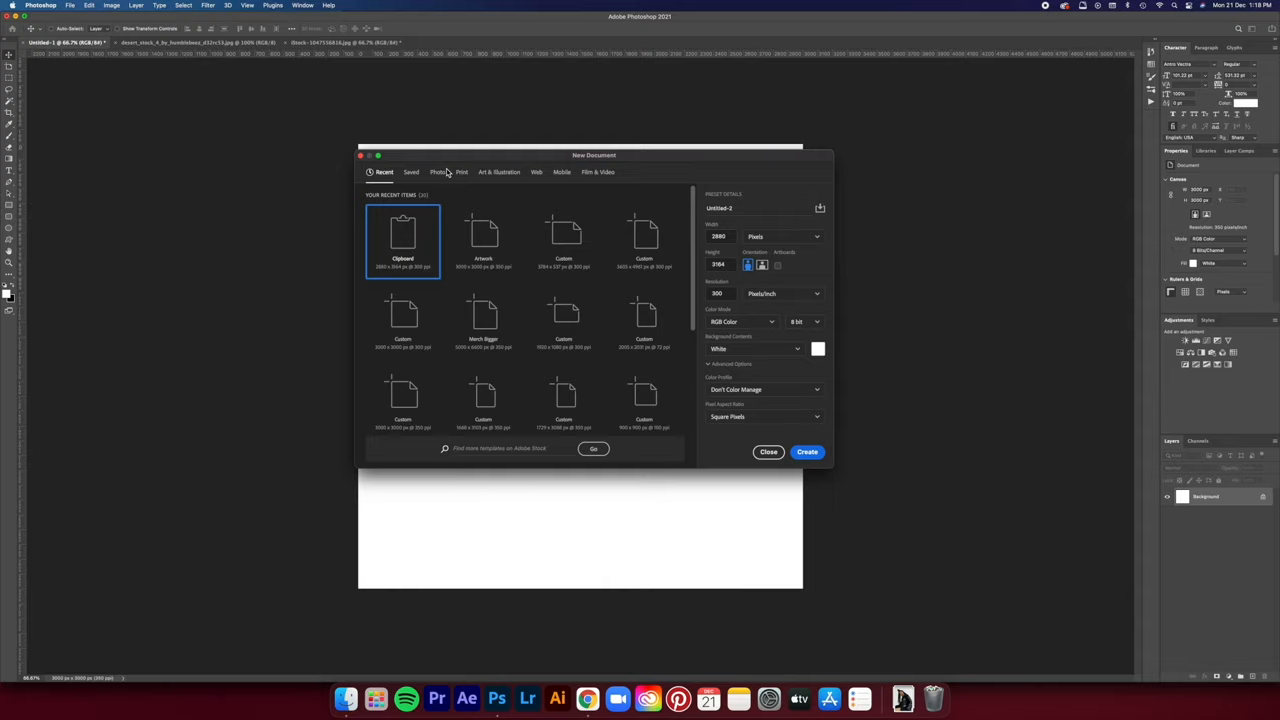
# - Create a 3000×3000 px, 300 ppi Artwork document with the sRGB IEC61966-2.1 profile
pyautogui.click(411, 171)
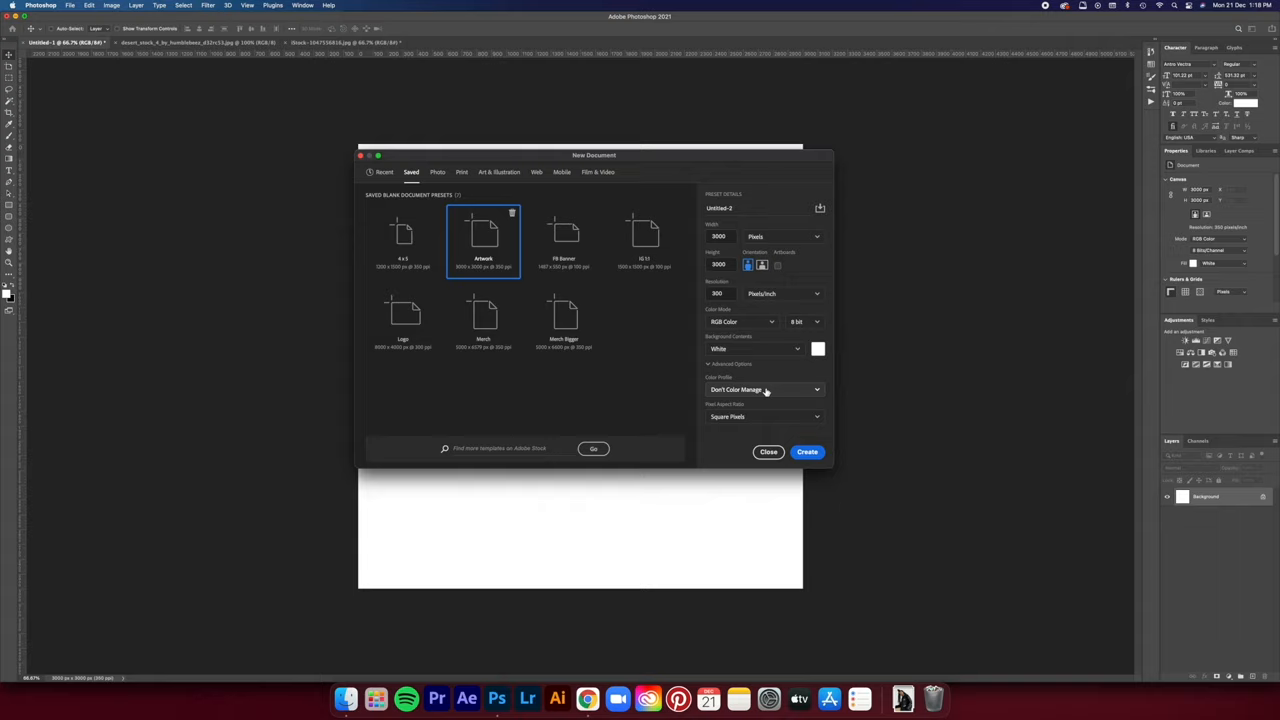
pyautogui.click(763, 389)
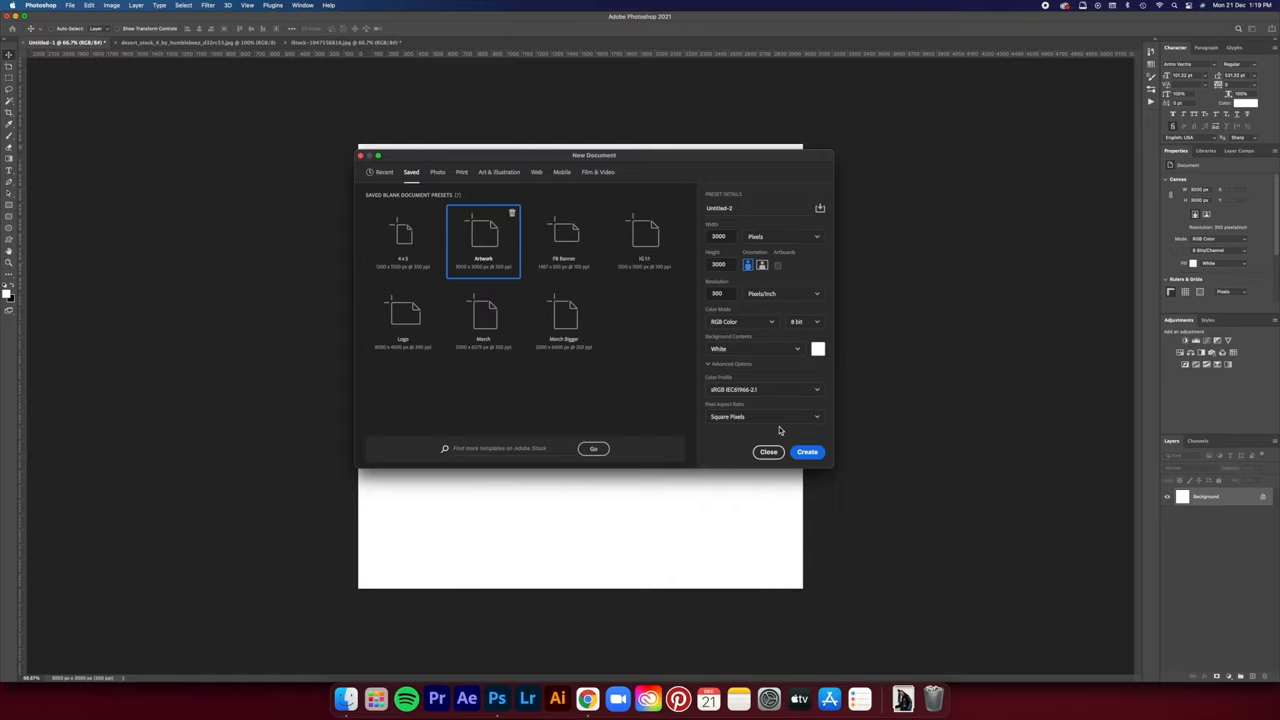
pyautogui.click(807, 451)
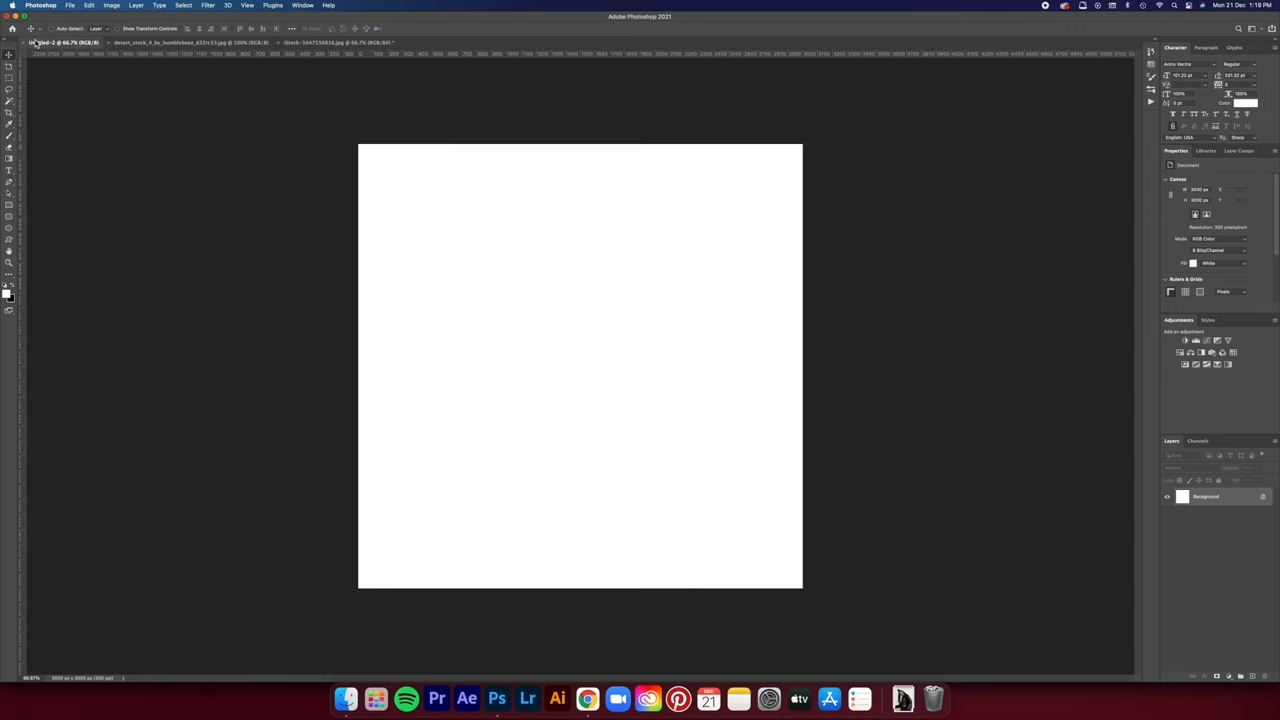
# - Place the desert photo as Layer 1, duplicate it, and begin opening another stock image
pyautogui.click(190, 42)
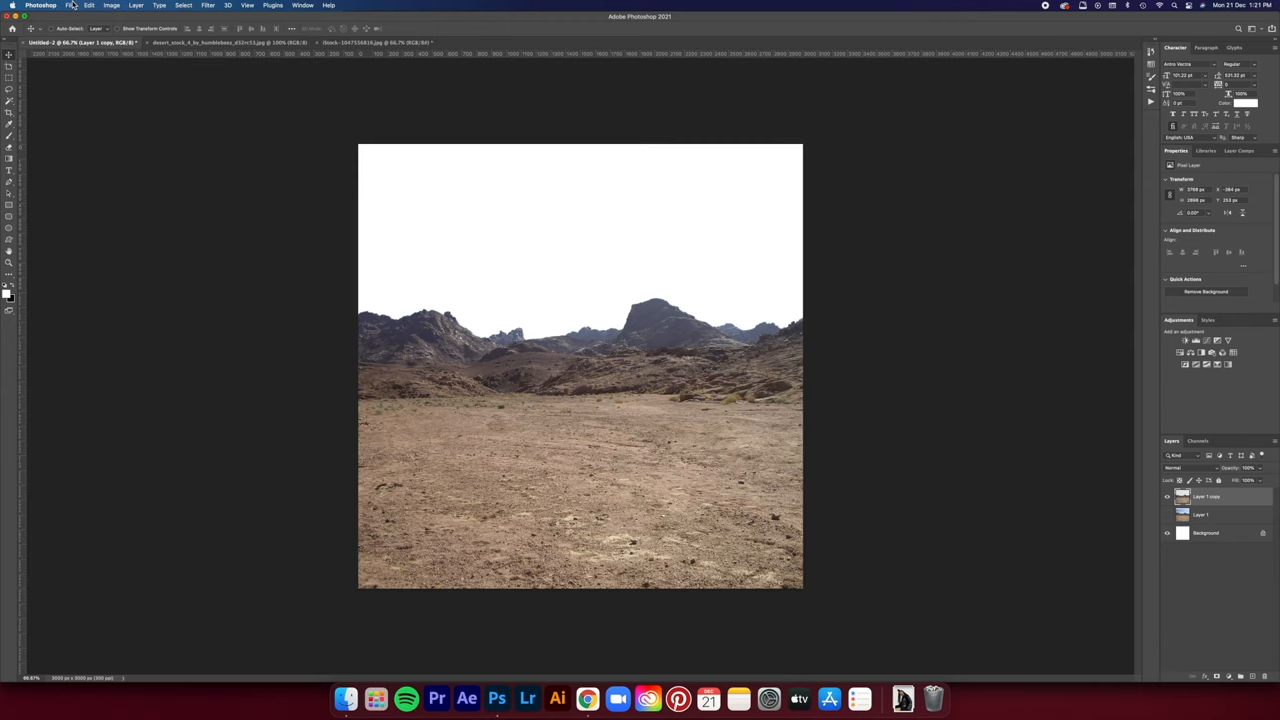
pyautogui.click(70, 5)
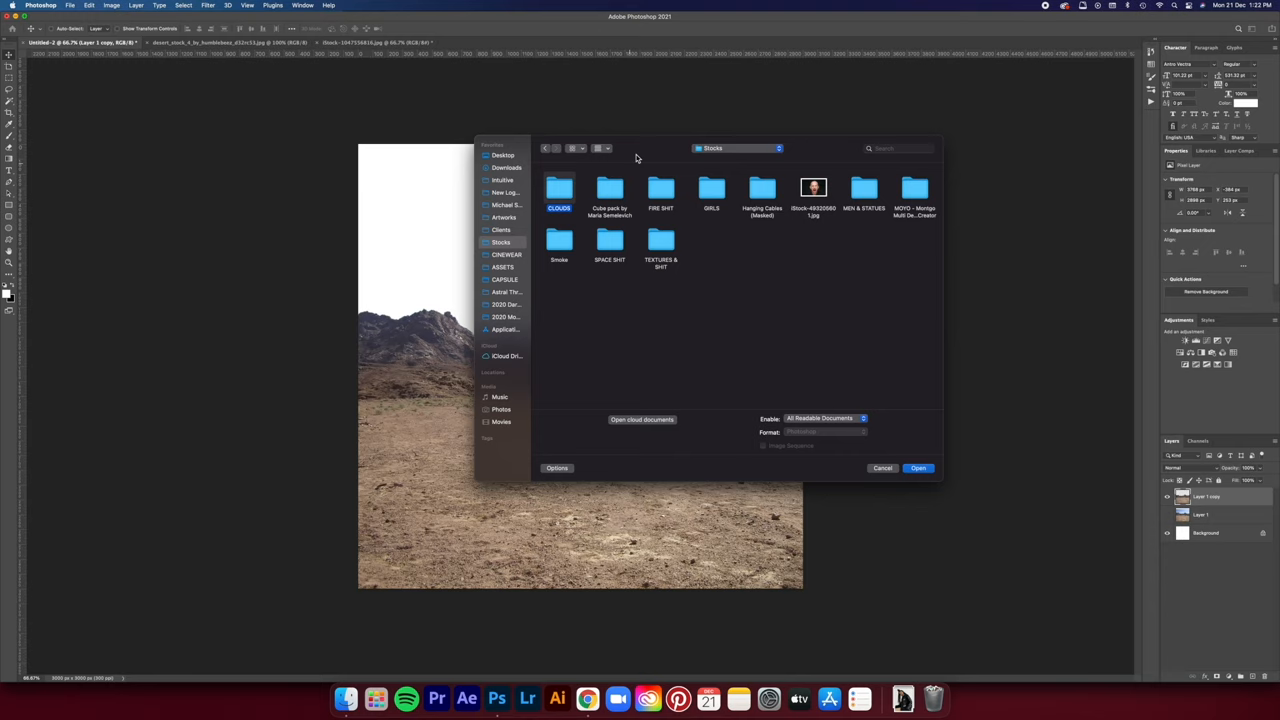
# - Open a starfield image from the space images folder to build the night sky
pyautogui.doubleClick(559, 190)
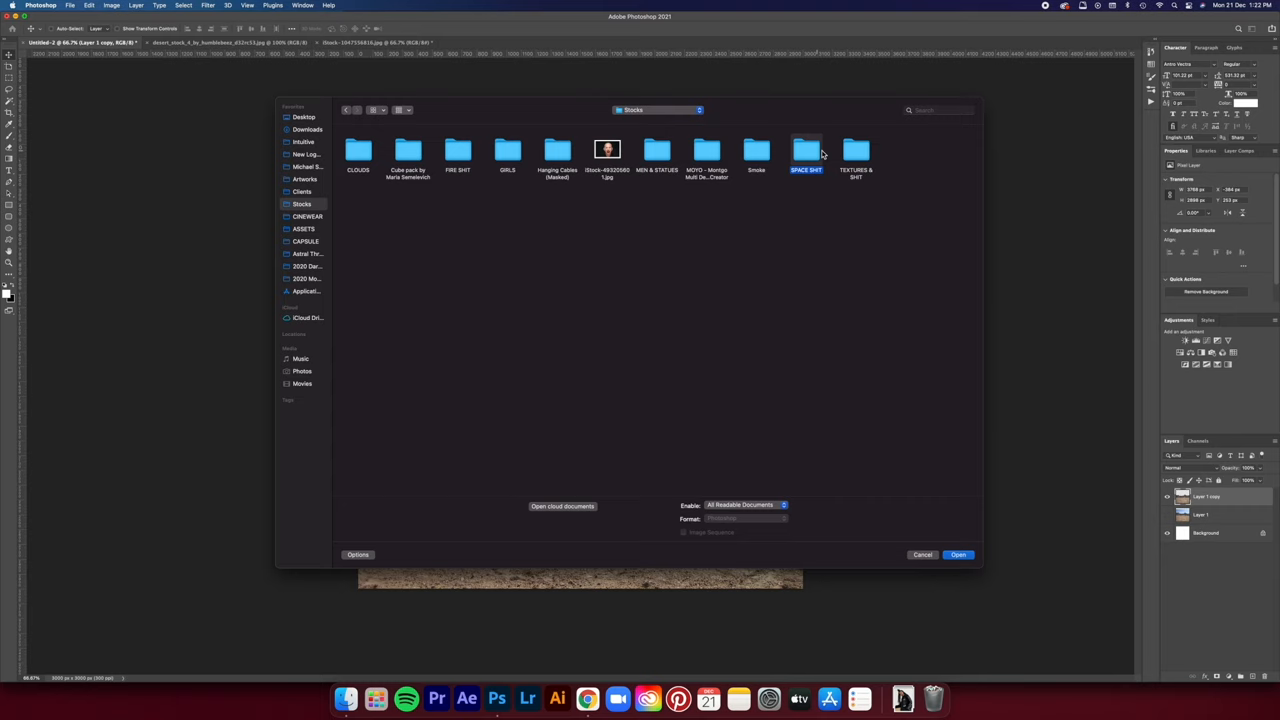
pyautogui.doubleClick(806, 150)
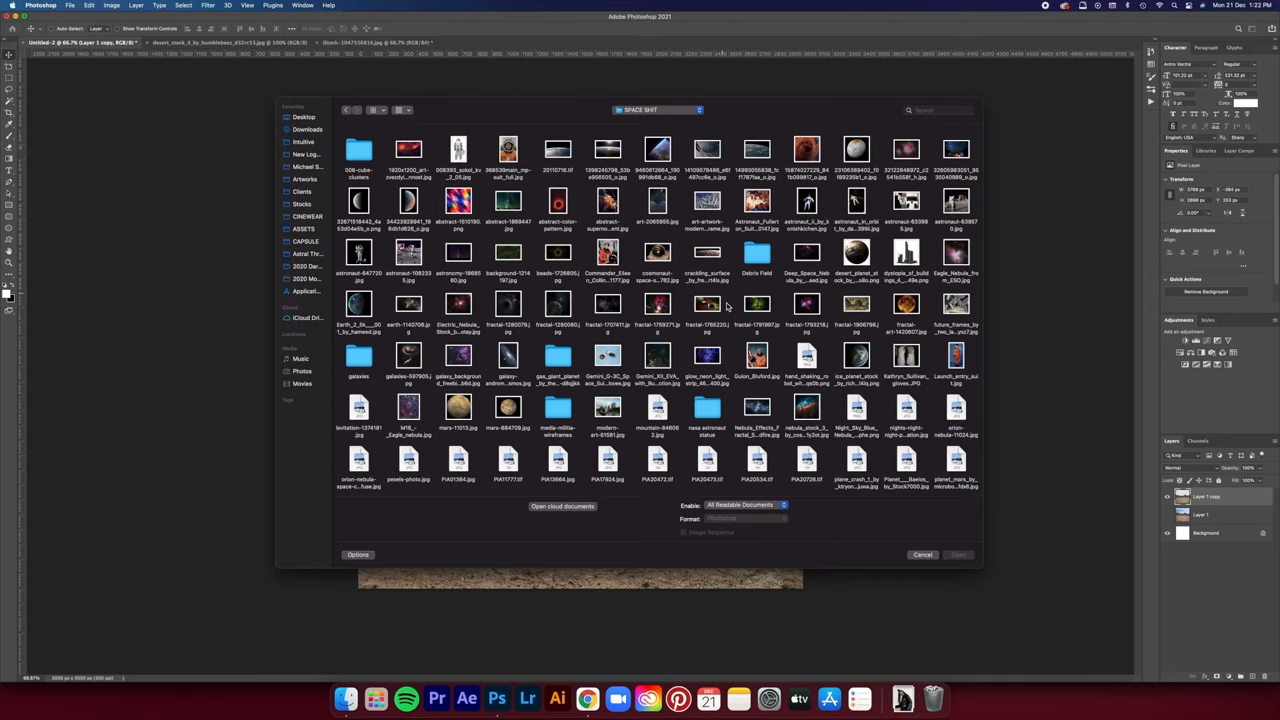
pyautogui.doubleClick(358, 355)
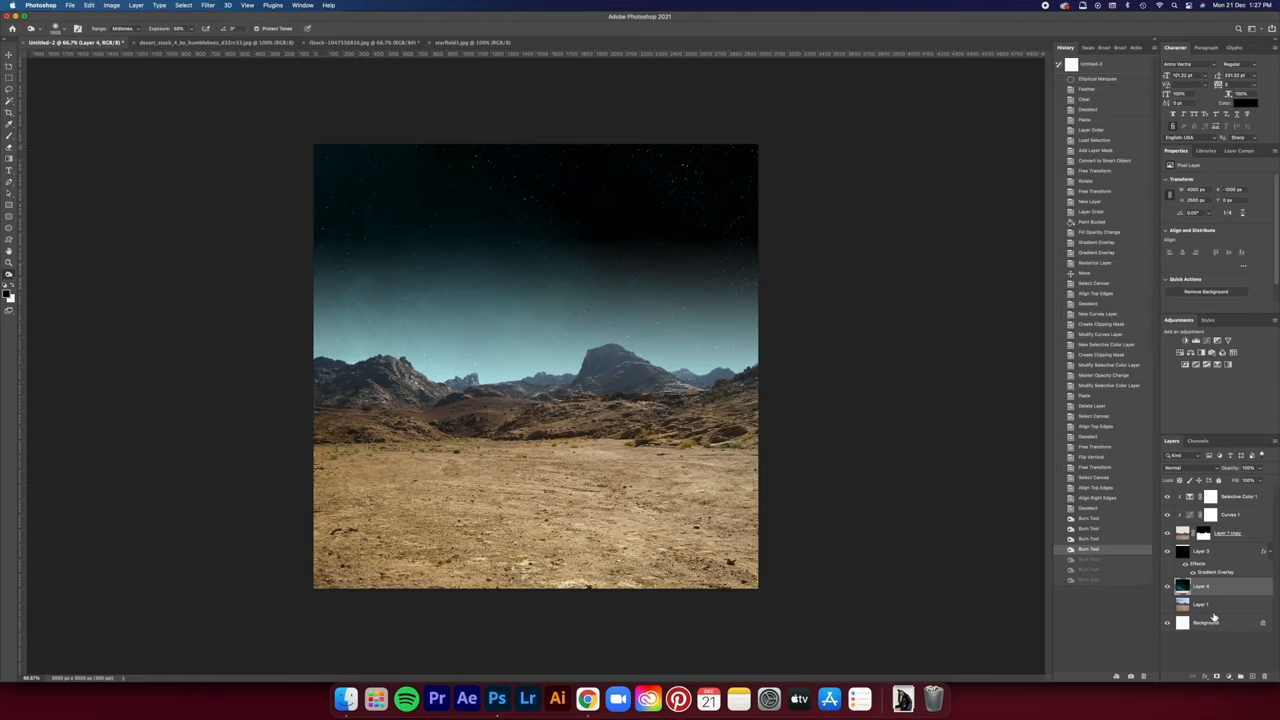
# - Adjust Layer 3's Screen-mode Gradient Overlay to soften the teal horizon glow
pyautogui.doubleClick(1200, 551)
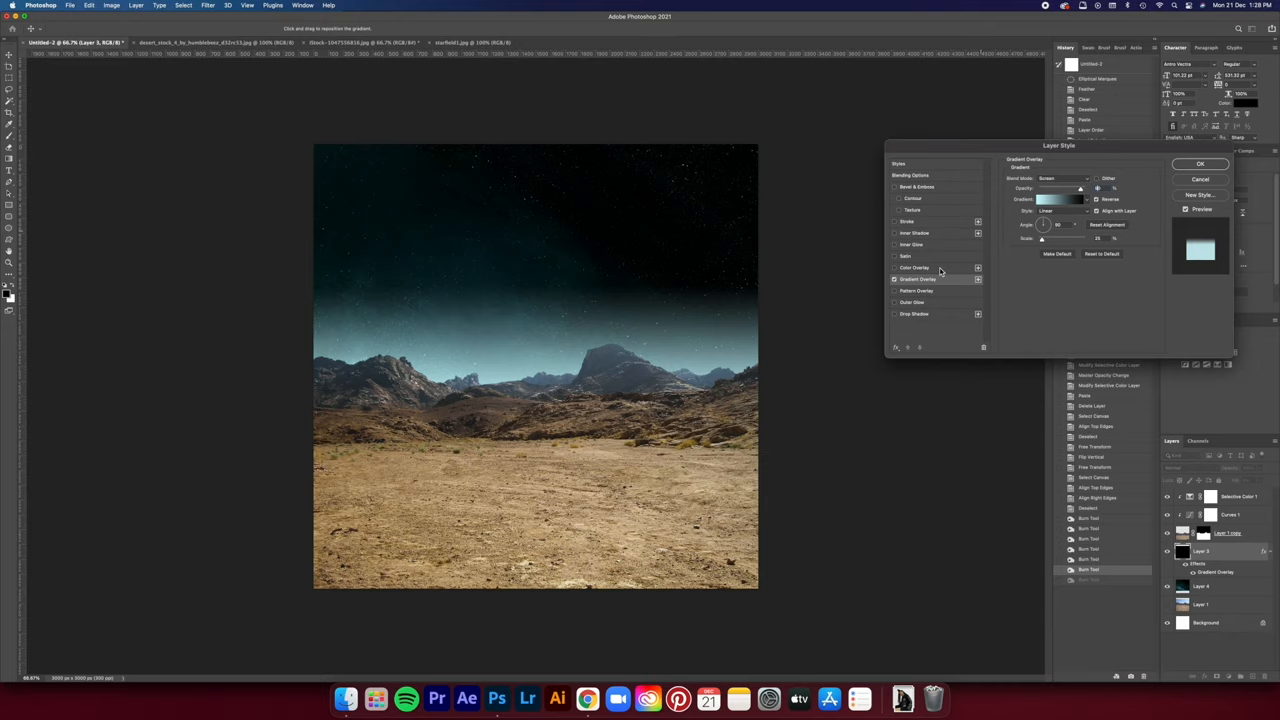
pyautogui.click(1201, 163)
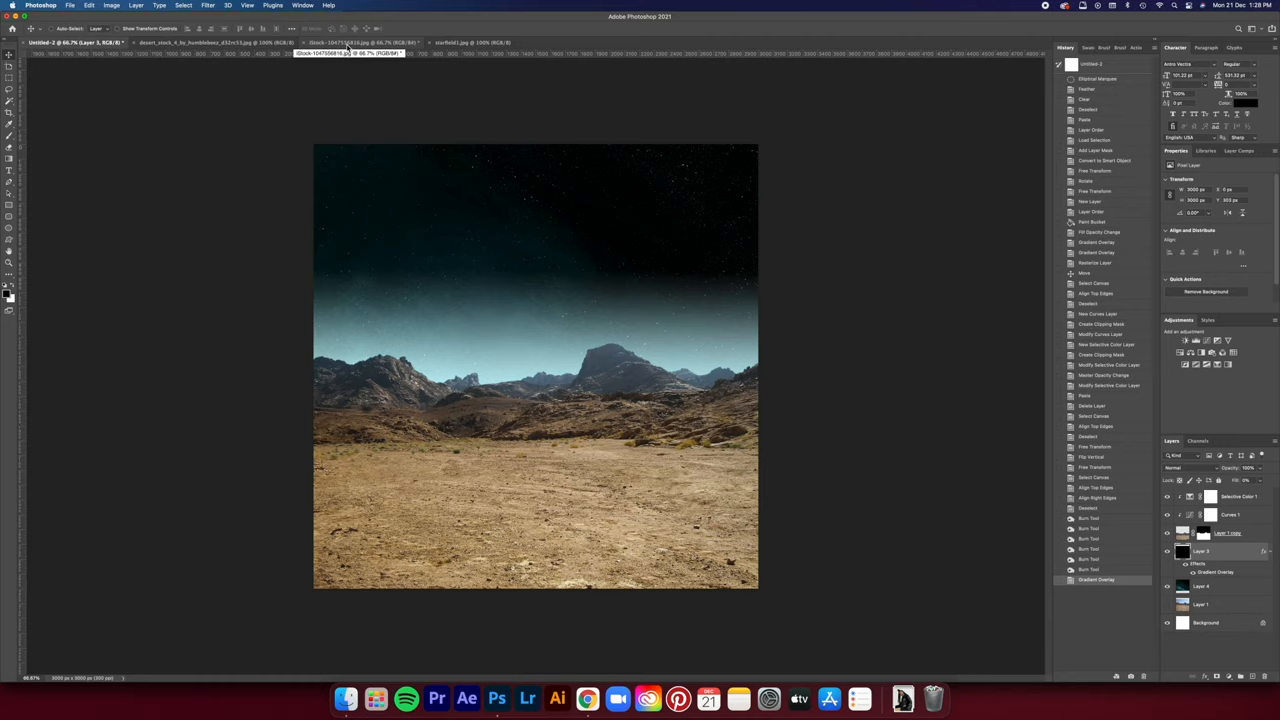
# - Invert the yellow-background selection in the head-and-hands photo and paste the cut-out into Untitled-2
pyautogui.click(380, 42)
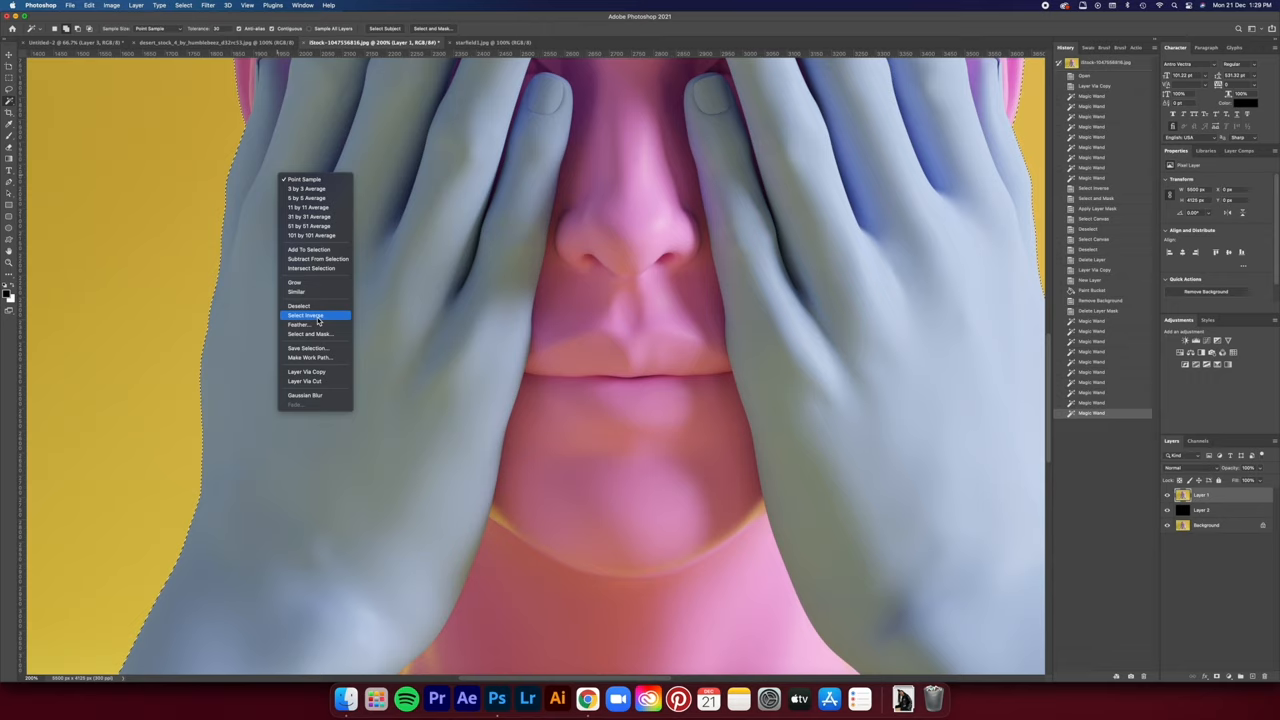
pyautogui.click(311, 334)
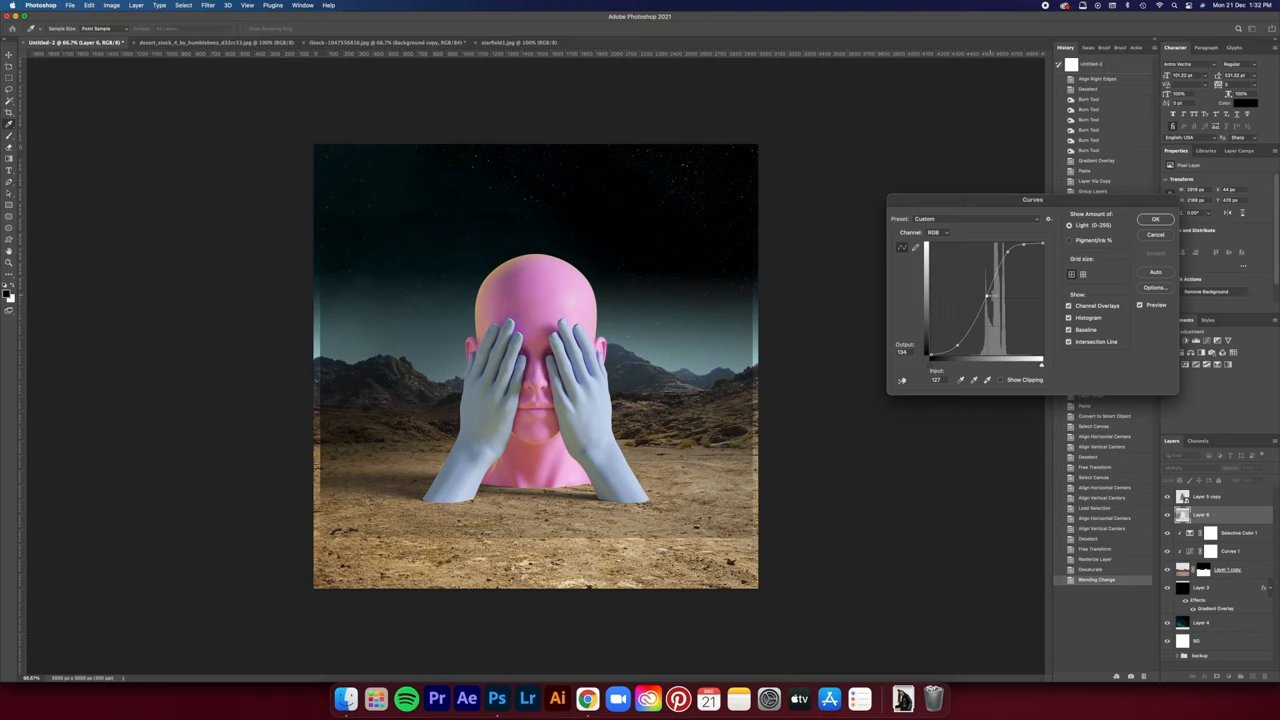
# - Apply an S-shaped Curves adjustment to Layer 5 copy for stronger head contrast
pyautogui.click(1156, 219)
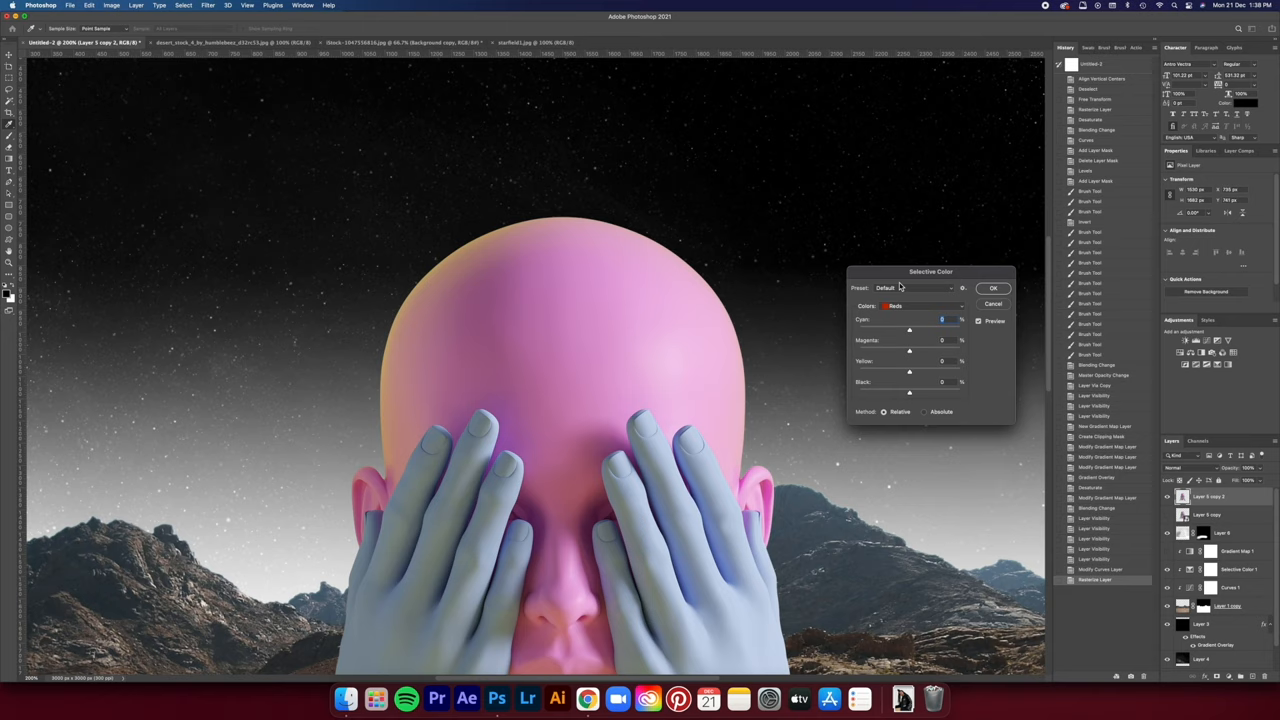
# - Refine the Reds in Selective Color on Layer 5 copy 2
pyautogui.click(920, 305)
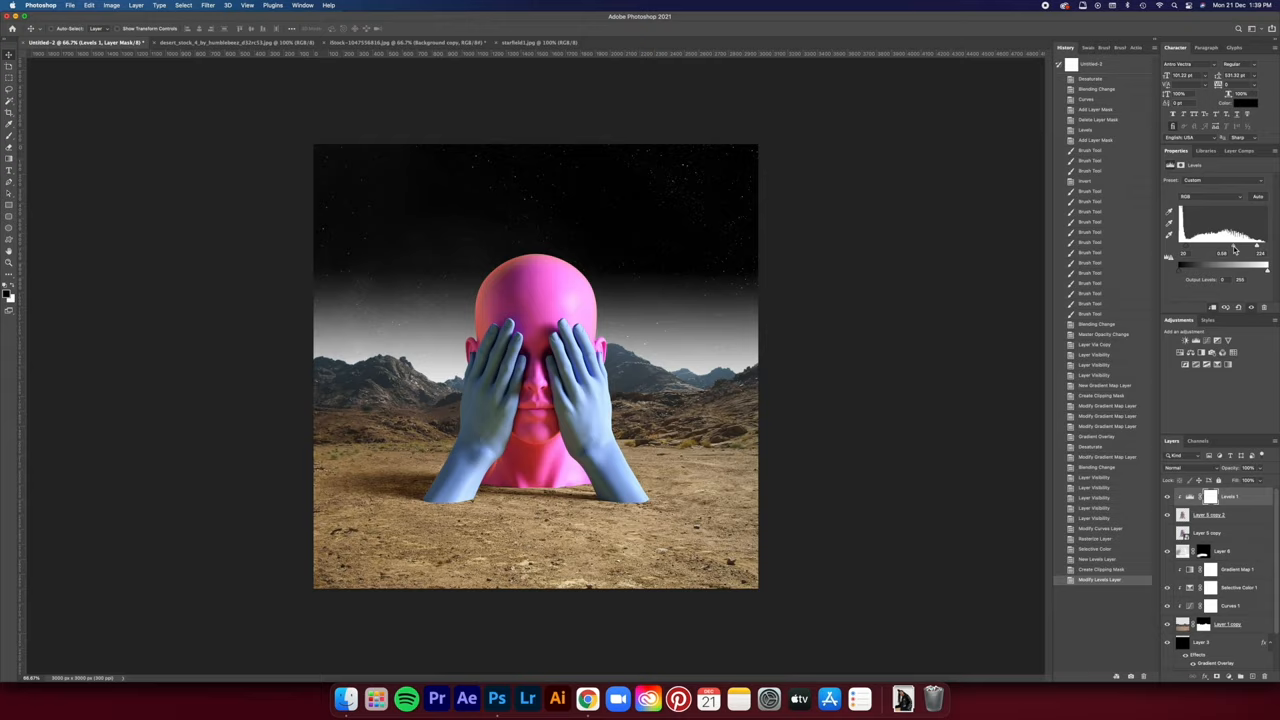
# - Set the desert Levels midtones, then add a yellow-to-navy Gradient Map
pyautogui.click(1213, 182)
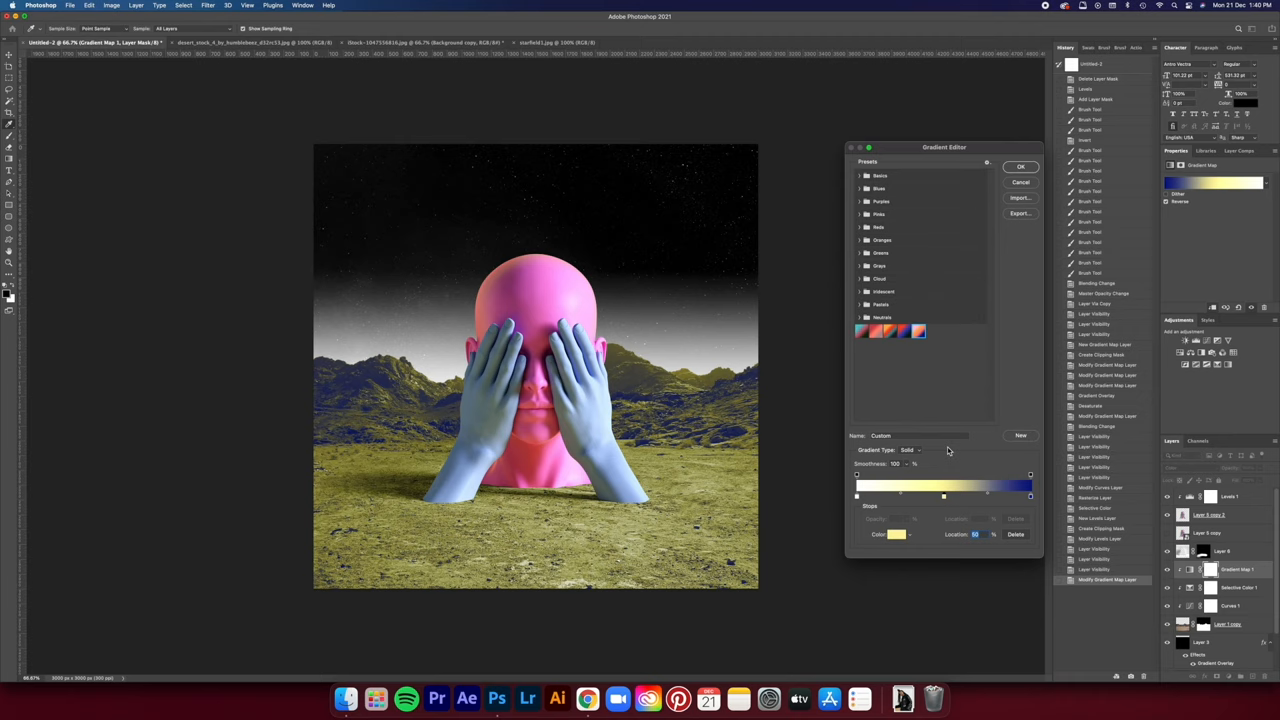
# - Recolour to a pink sky, purple mountains and yellow head, and reduce cyan in the hands
pyautogui.click(1020, 166)
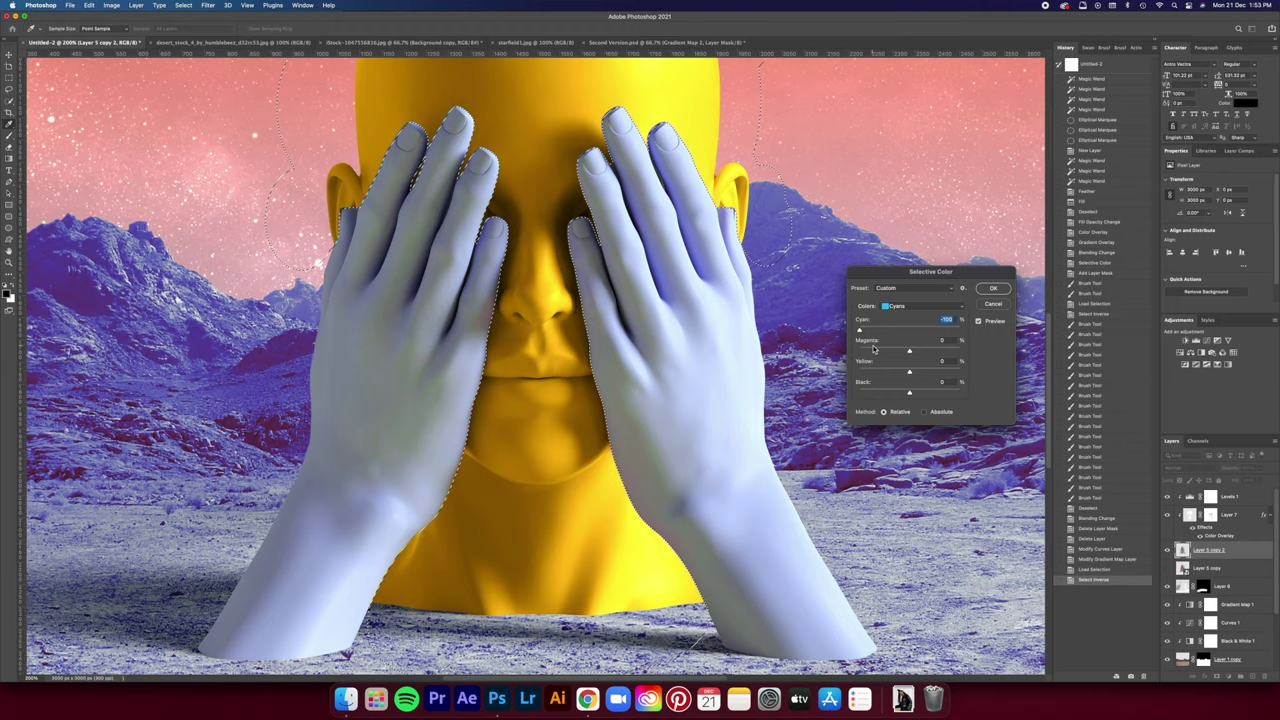
# - Balance the hands to soft light blue and warm the sky to a red-orange glow
pyautogui.click(993, 288)
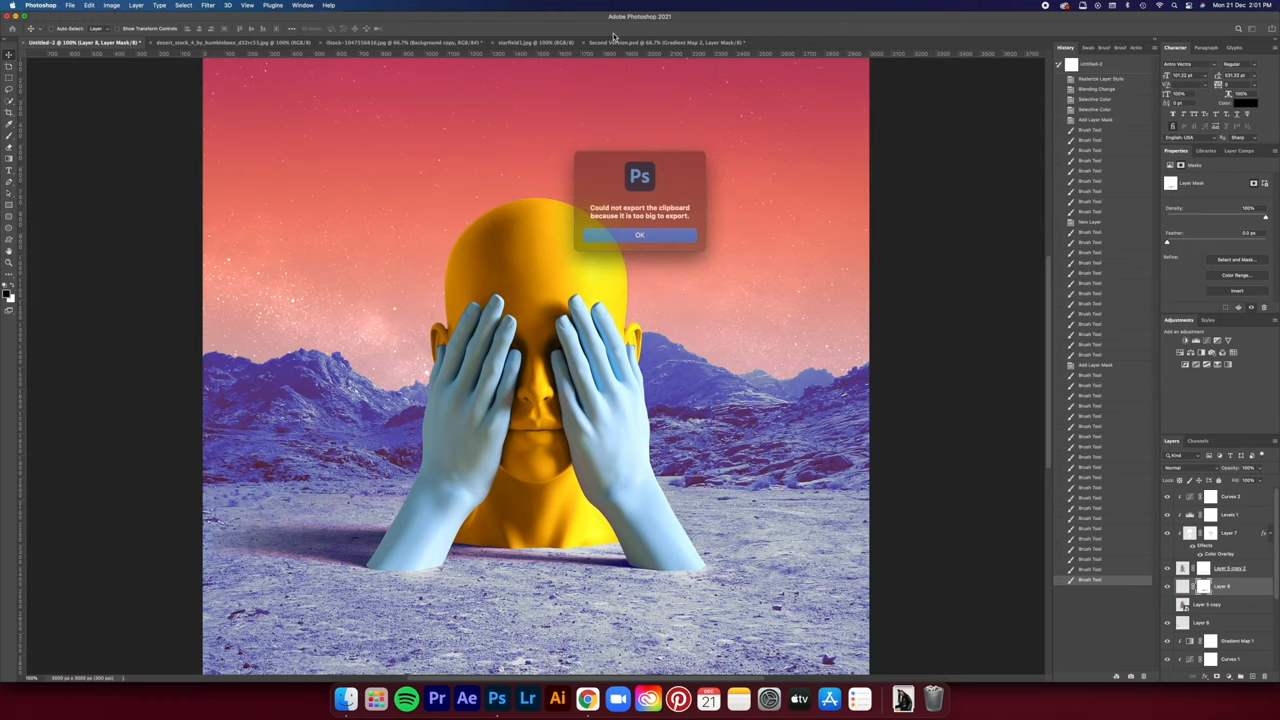
# - Dismiss the clipboard export warning and bring up the platonic solids image
pyautogui.click(640, 234)
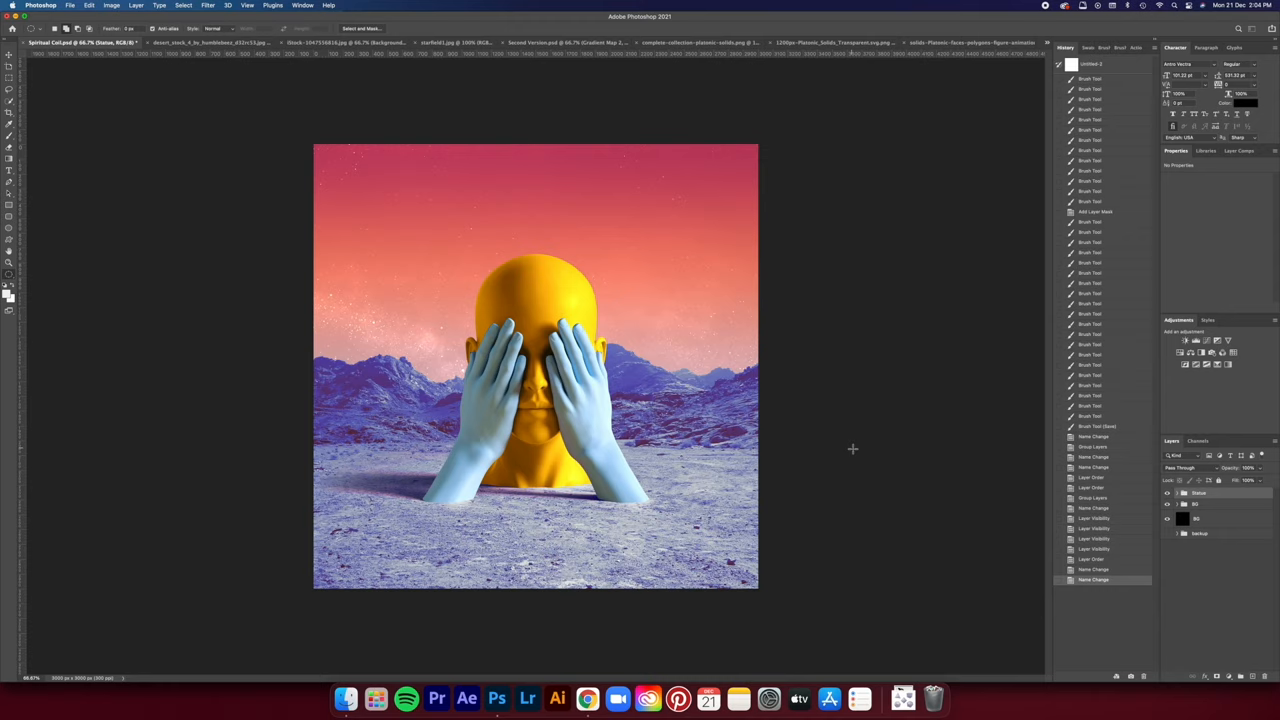
pyautogui.click(830, 42)
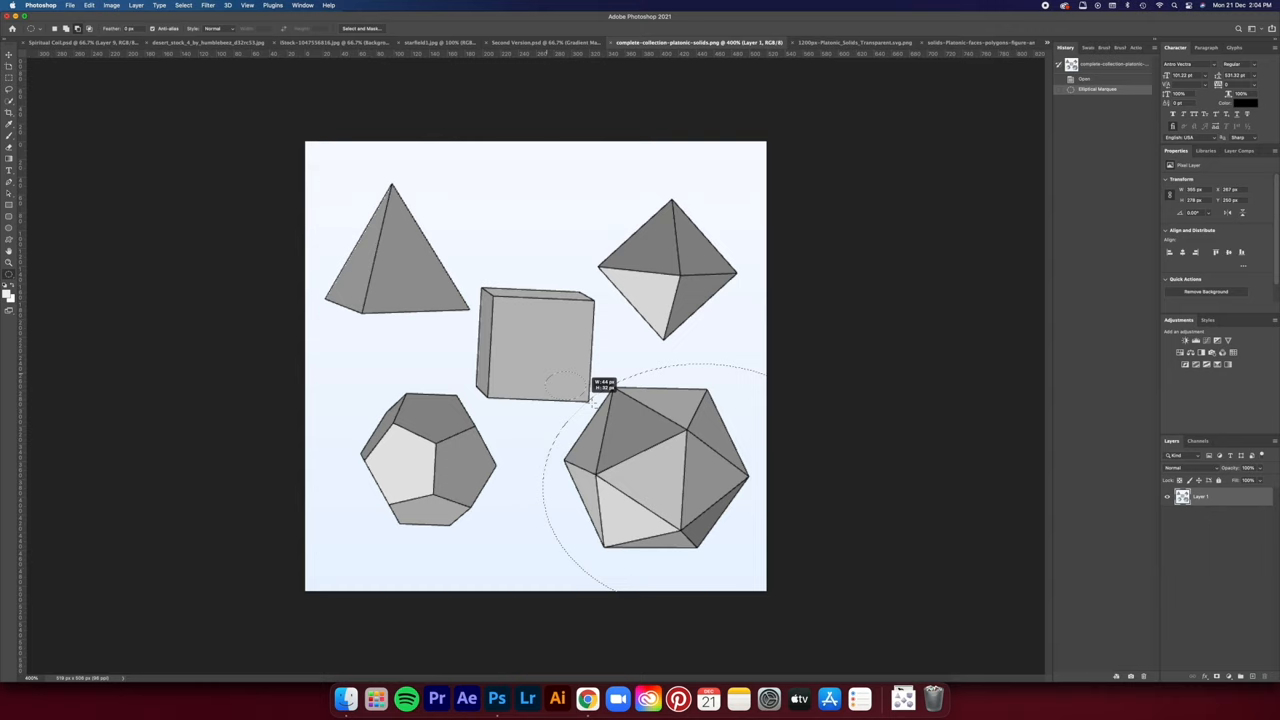
# - Select the icosahedron in the platonic solids image for copying
pyautogui.click(60, 42)
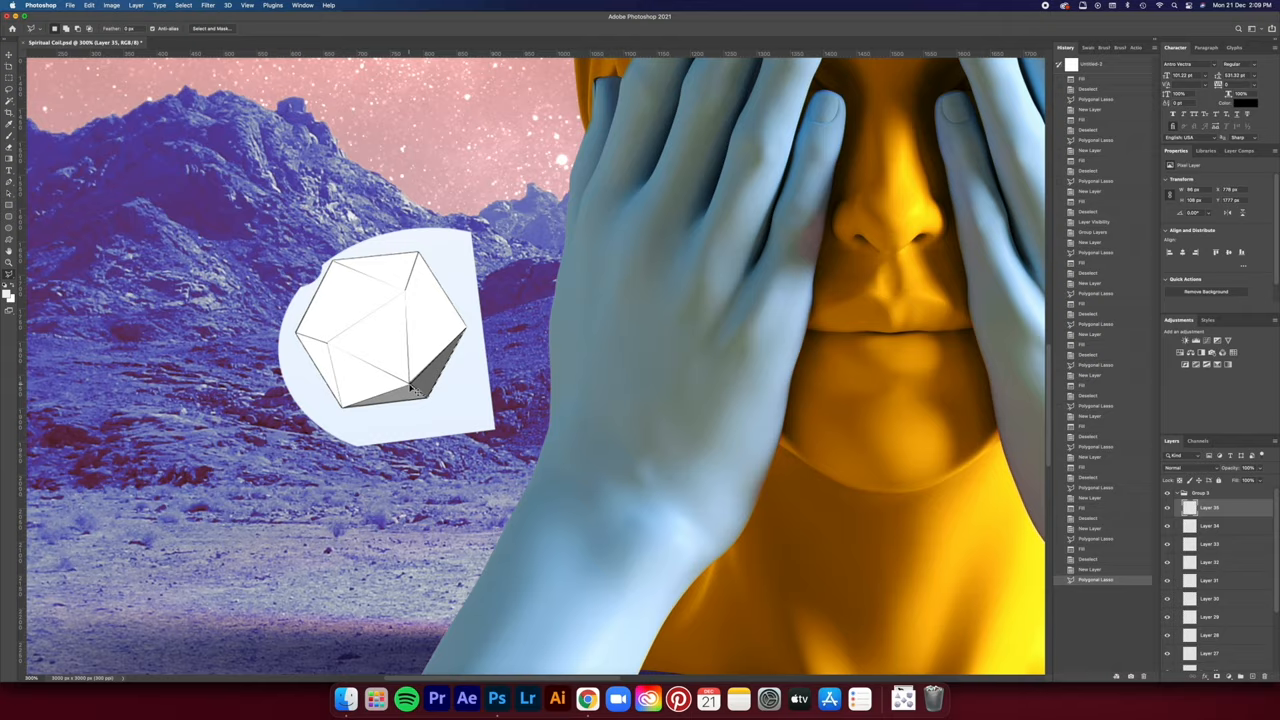
# - Outline an icosahedron face to fill and work on the face layers
pyautogui.click(111, 5)
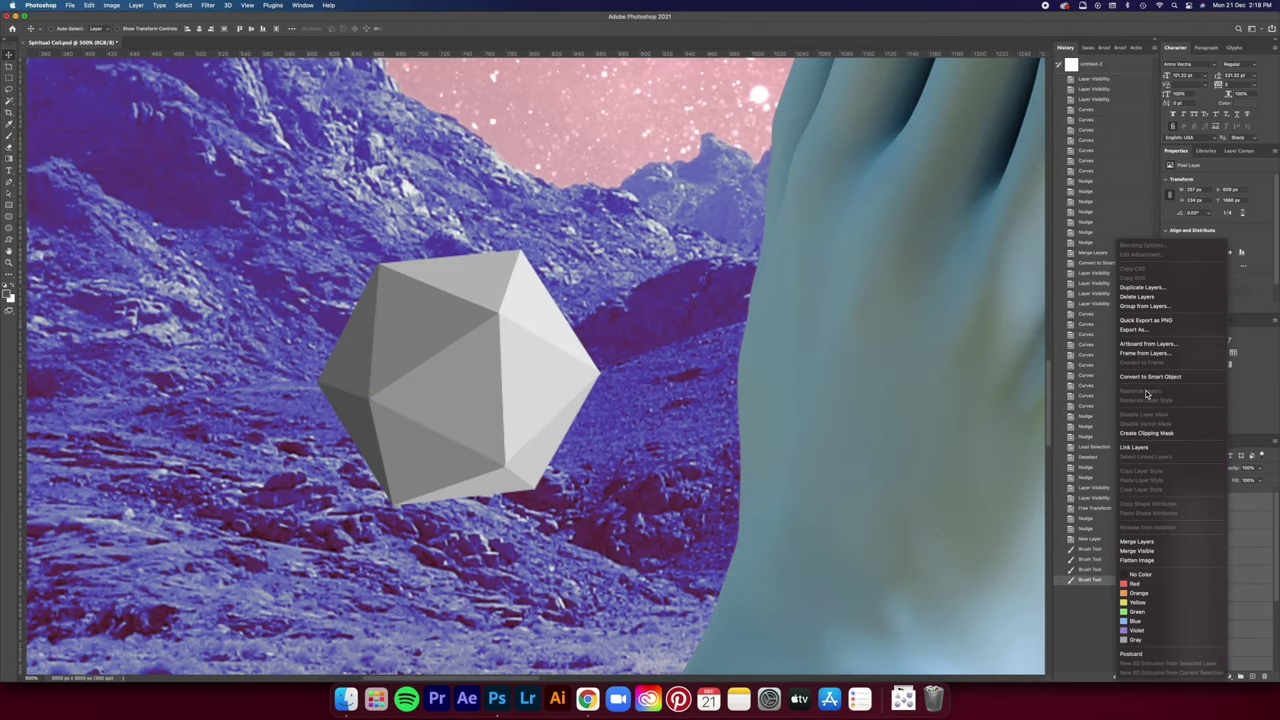
pyautogui.click(1150, 377)
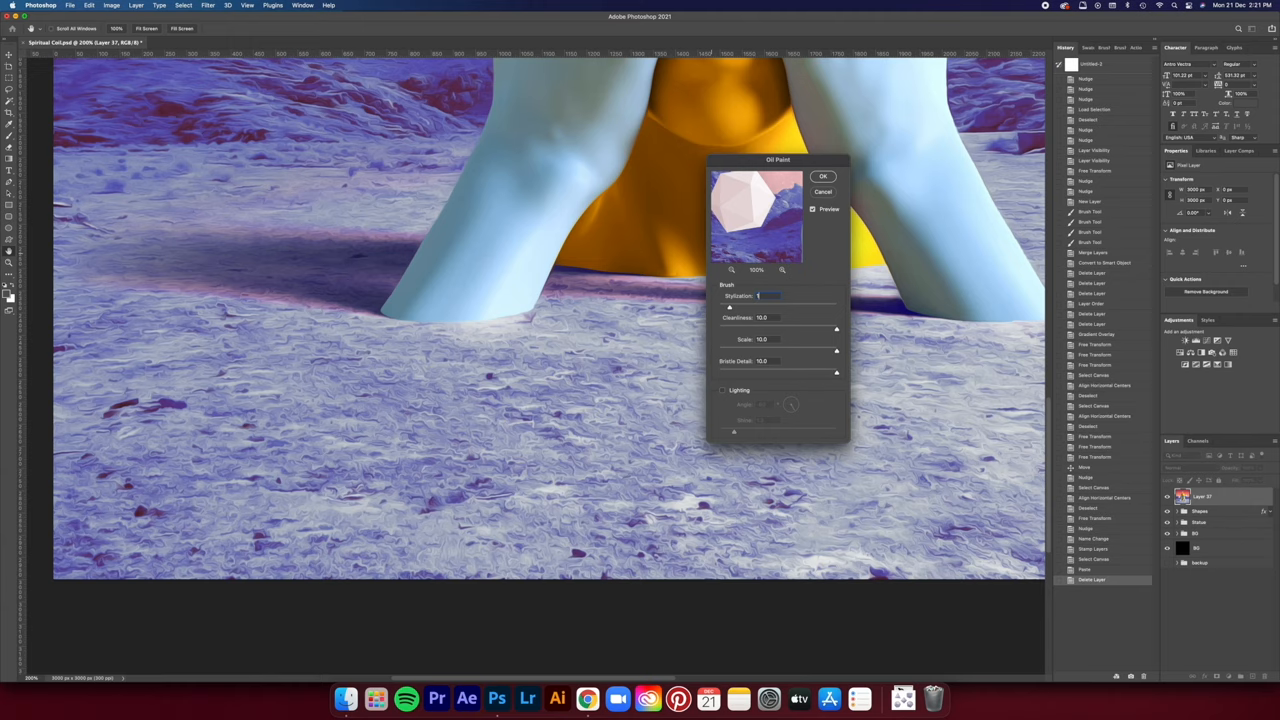
# - Raise the Oil Paint stylization slightly and apply the filter to the artwork
pyautogui.moveTo(758, 296); pyautogui.dragTo(775, 296)
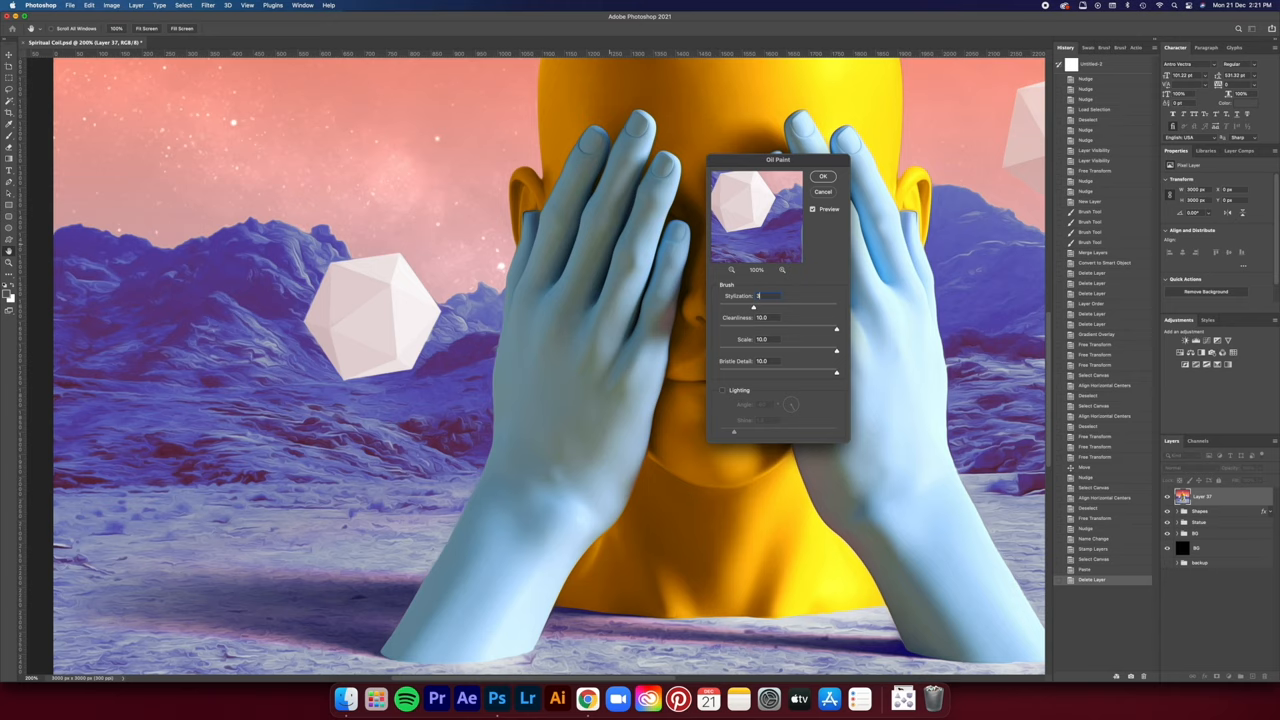
pyautogui.click(823, 176)
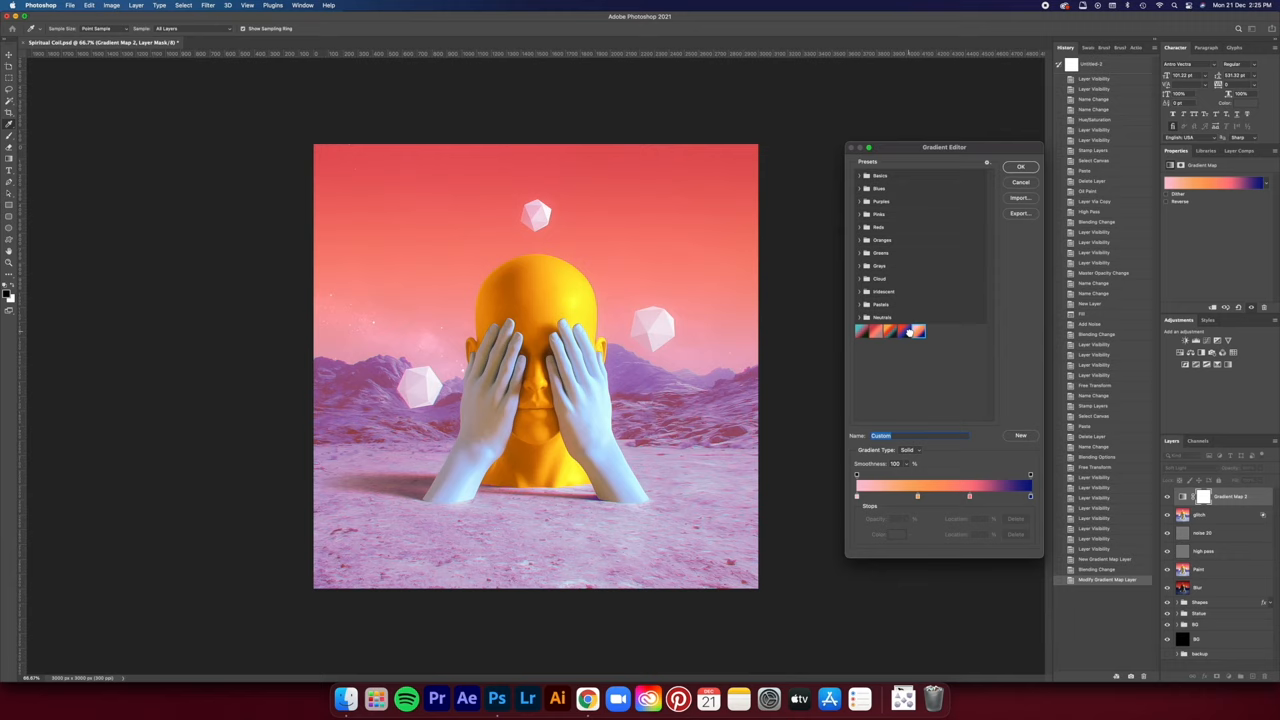
# - Pick a pink-to-purple preset gradient for the Gradient Map
pyautogui.click(1020, 166)
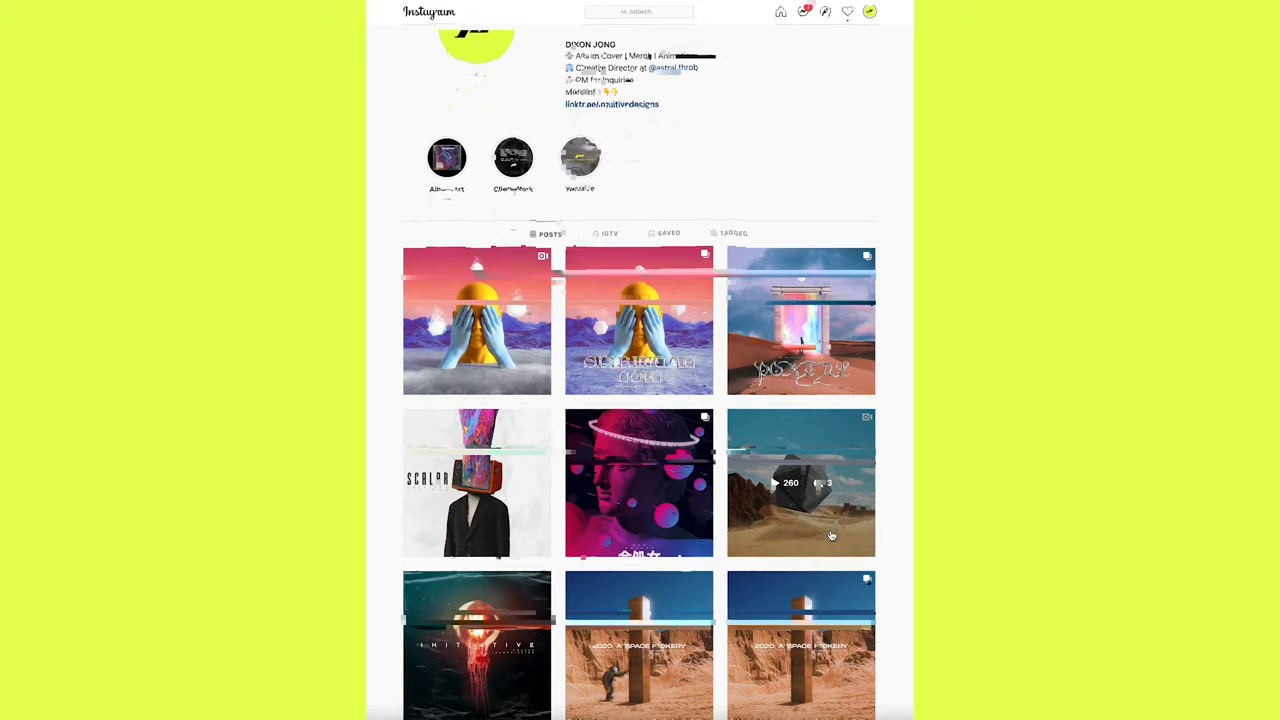
pyautogui.scroll(-3)
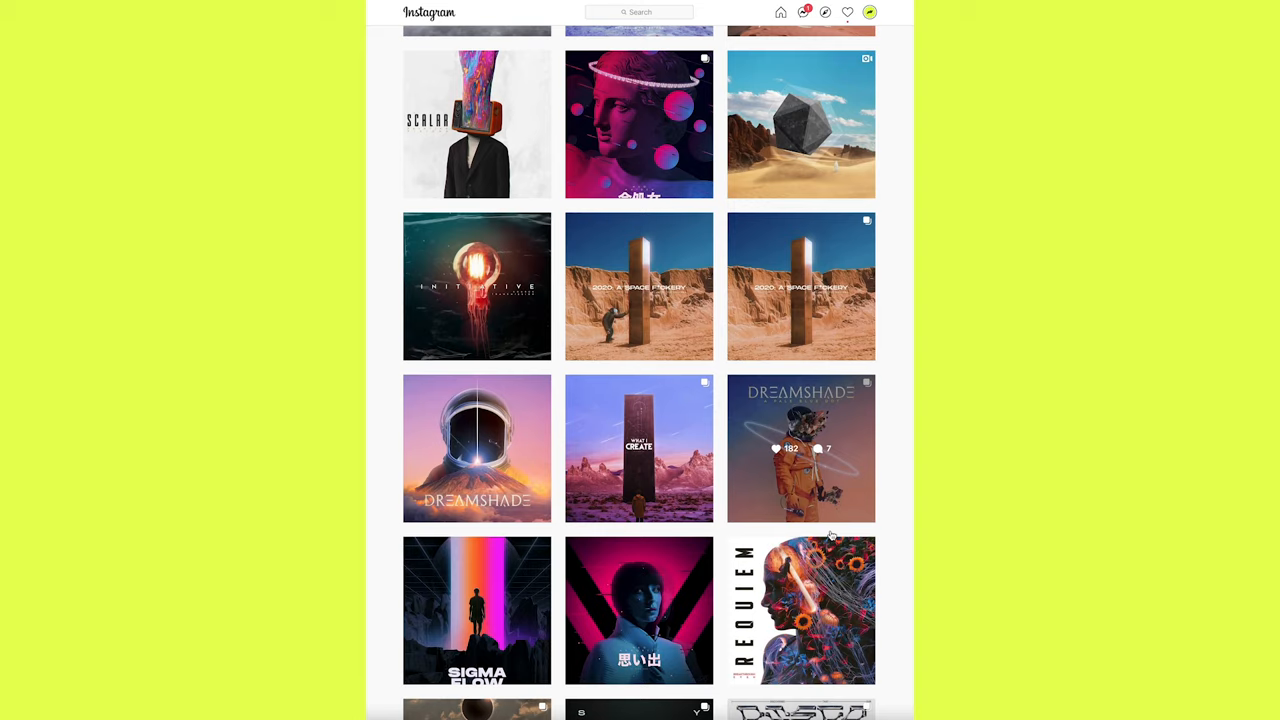
pyautogui.scroll(-3)
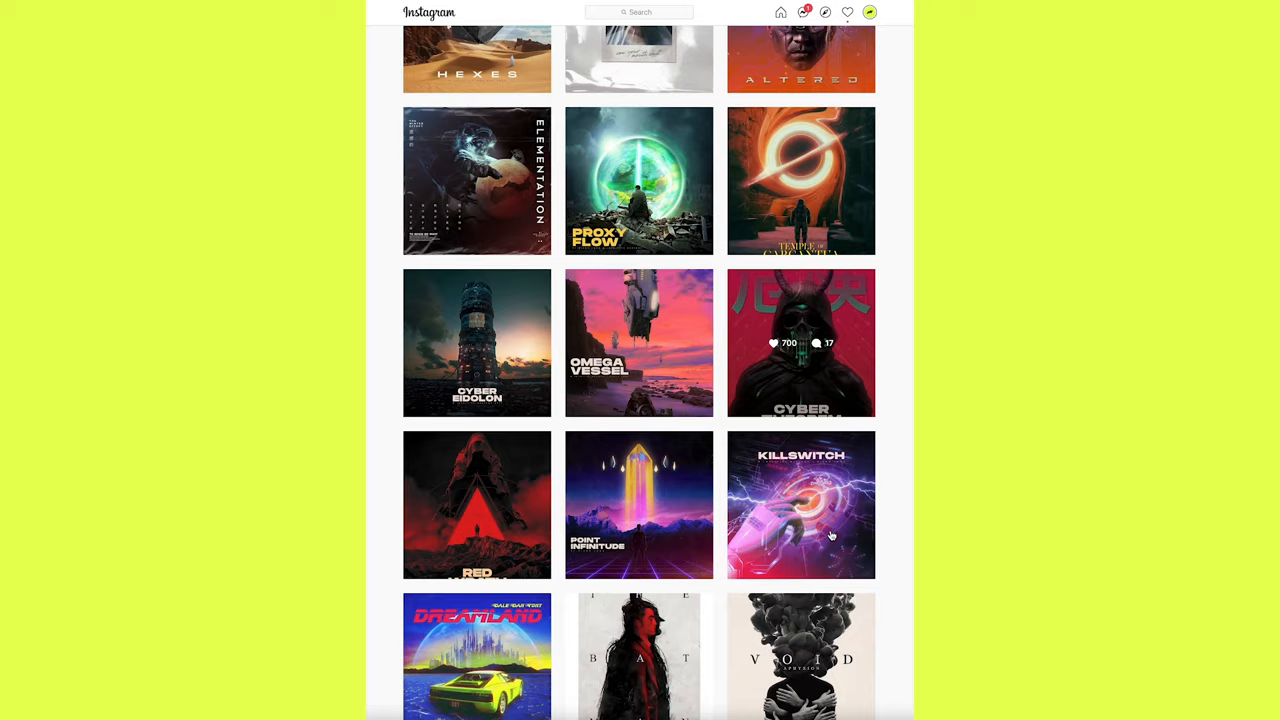